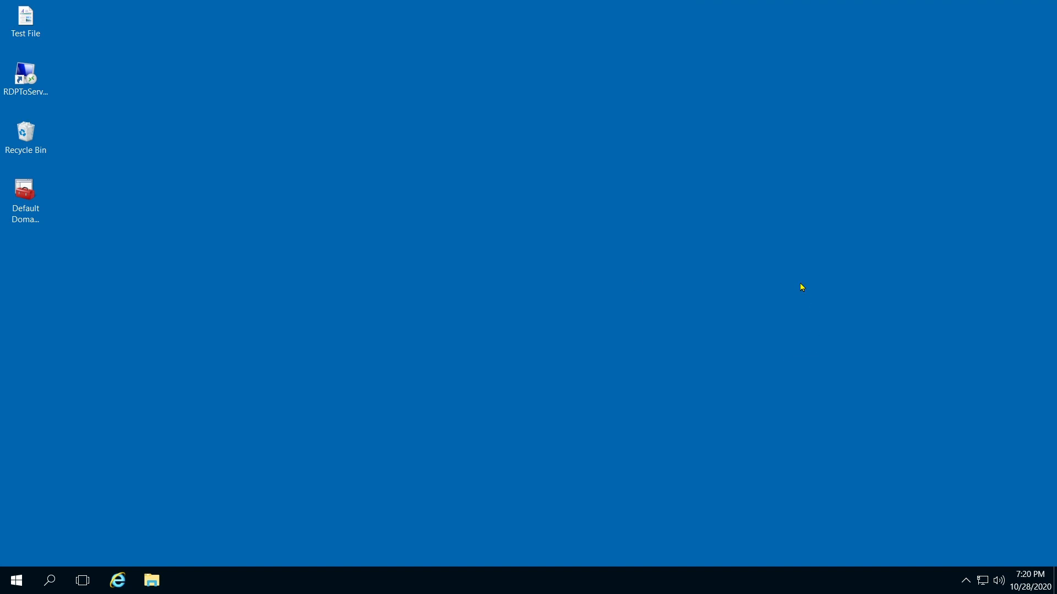
{"action": "mouse_move", "coordinate": [942, 282]}
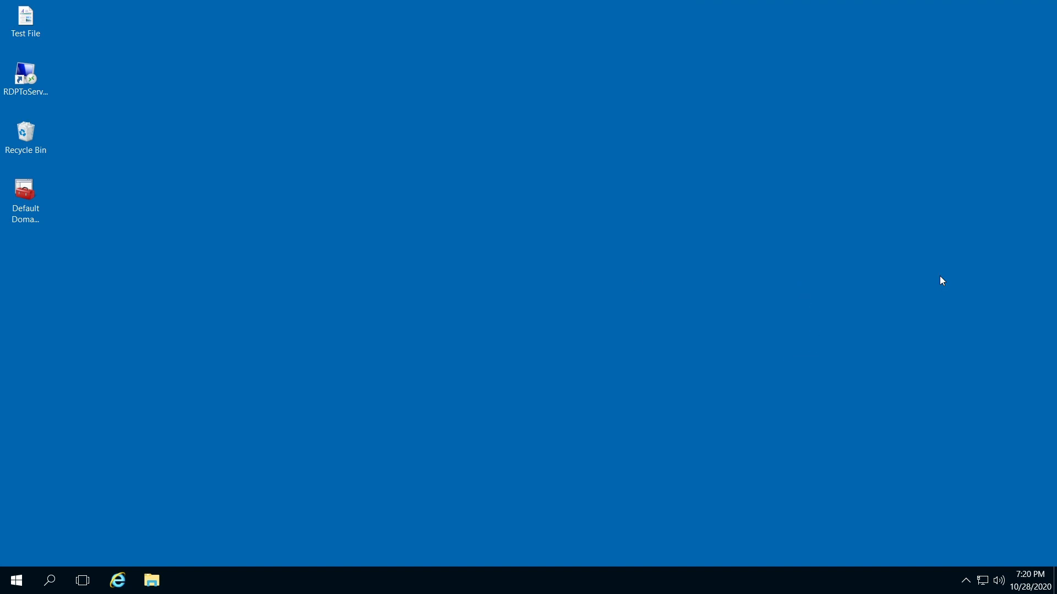
{"action": "mouse_move", "coordinate": [944, 462]}
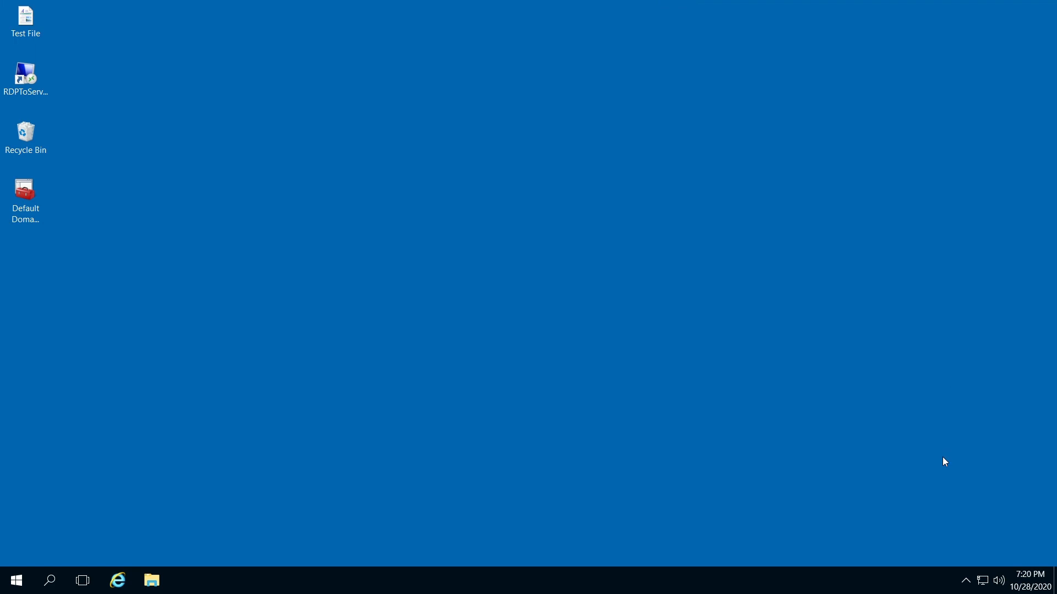
{"action": "mouse_move", "coordinate": [964, 581]}
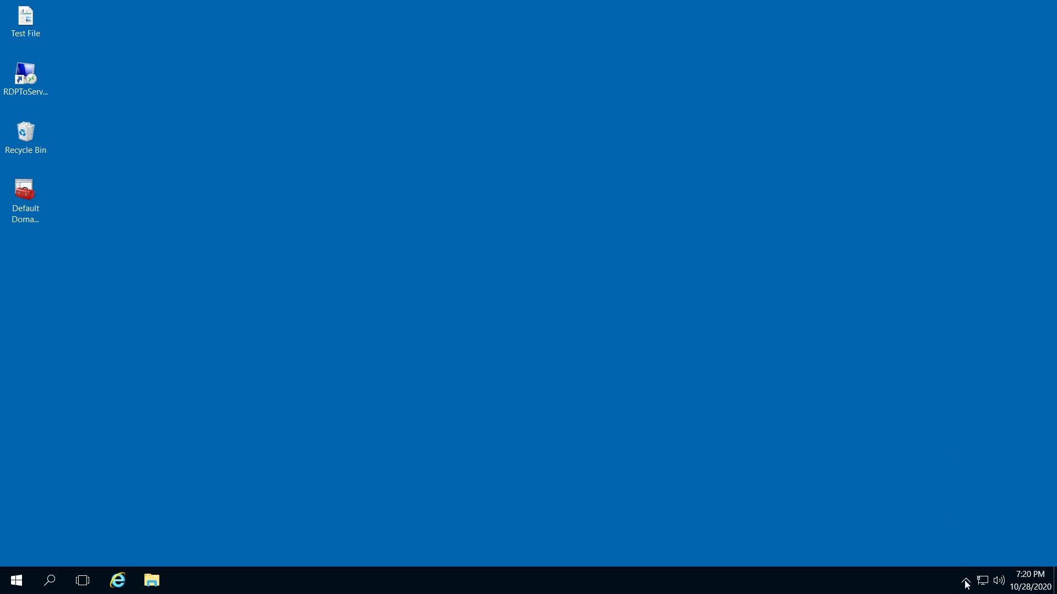
{"action": "mouse_move", "coordinate": [966, 582]}
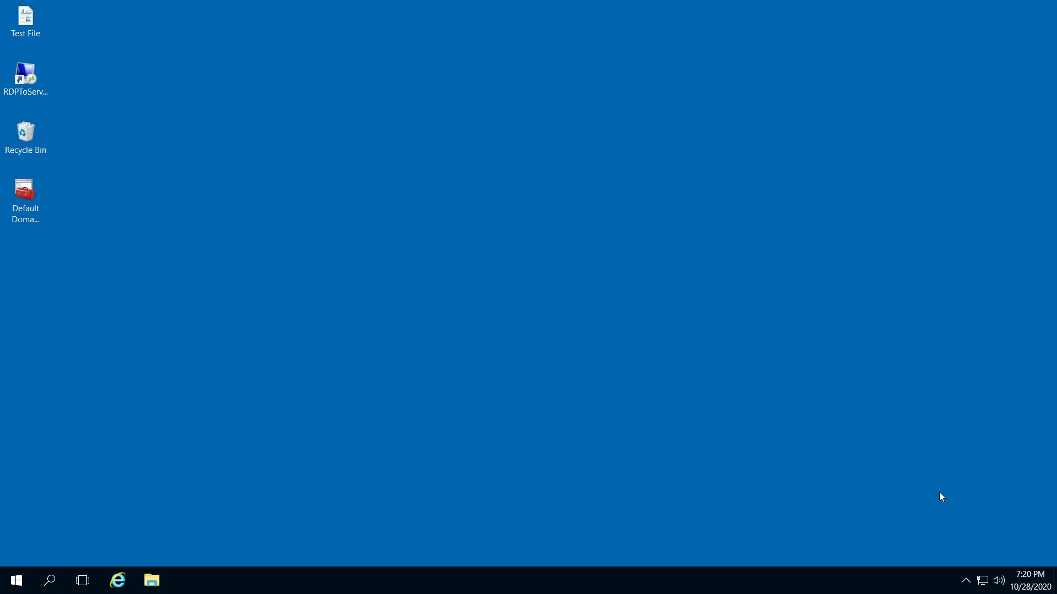
{"action": "mouse_move", "coordinate": [934, 576]}
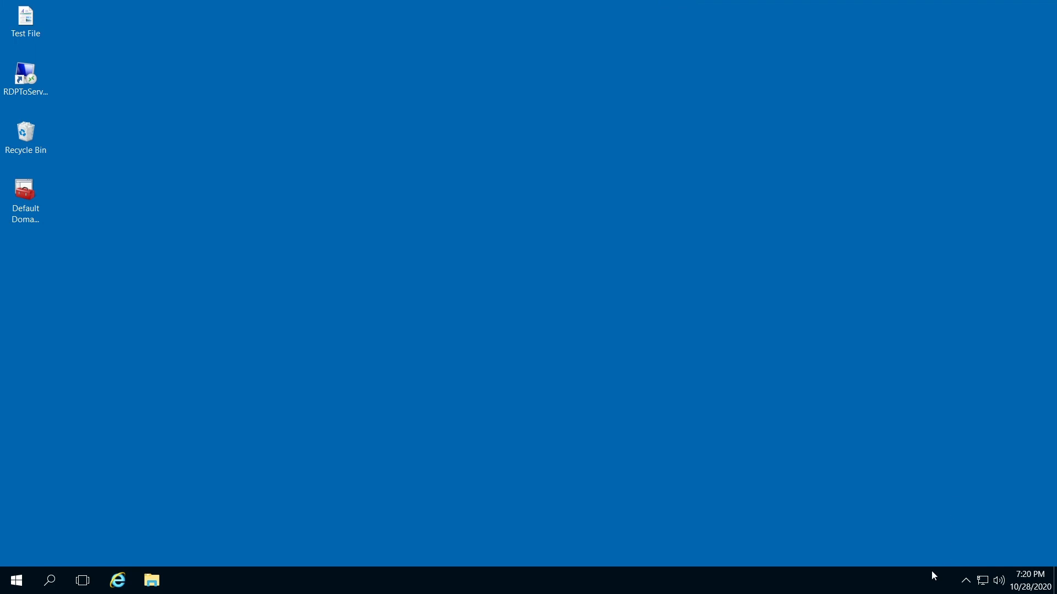
{"action": "mouse_move", "coordinate": [984, 585]}
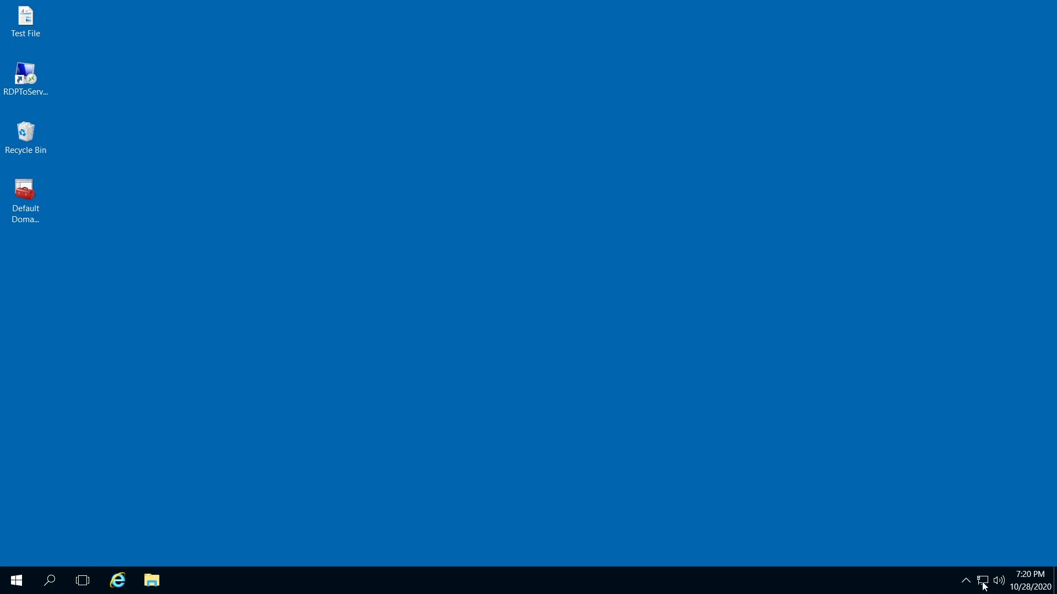
{"action": "mouse_move", "coordinate": [981, 580]}
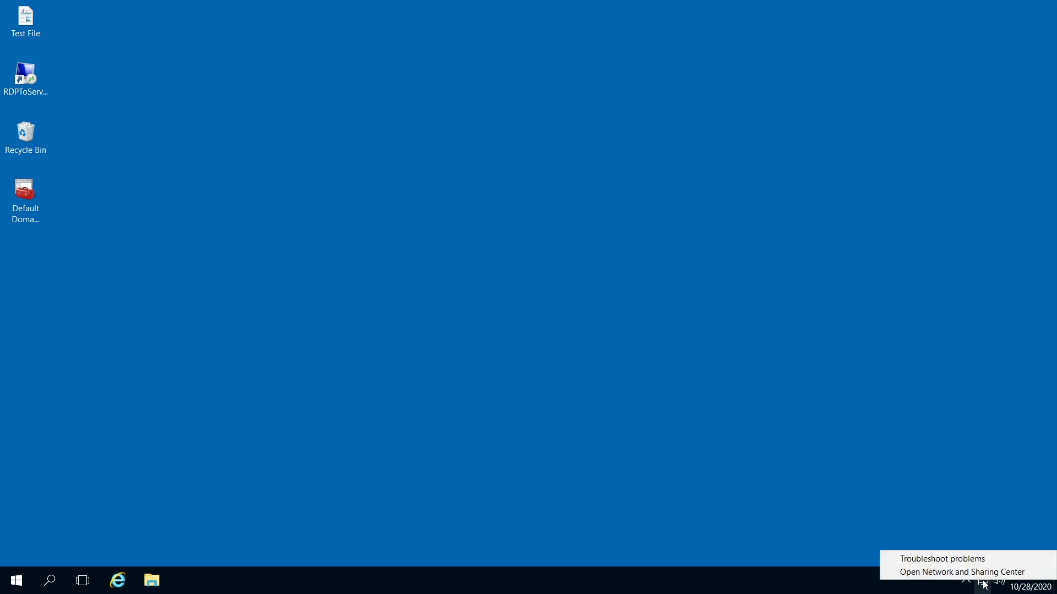
{"action": "mouse_move", "coordinate": [962, 572]}
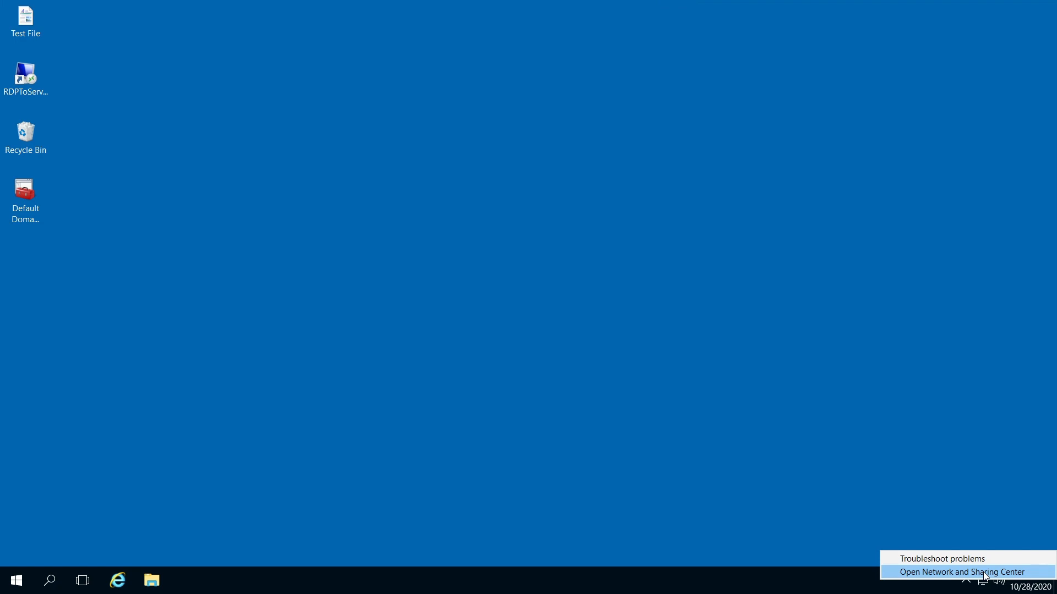
Step: Open Network and Sharing Center from the system-tray network icon
{"action": "left_click", "coordinate": [961, 571]}
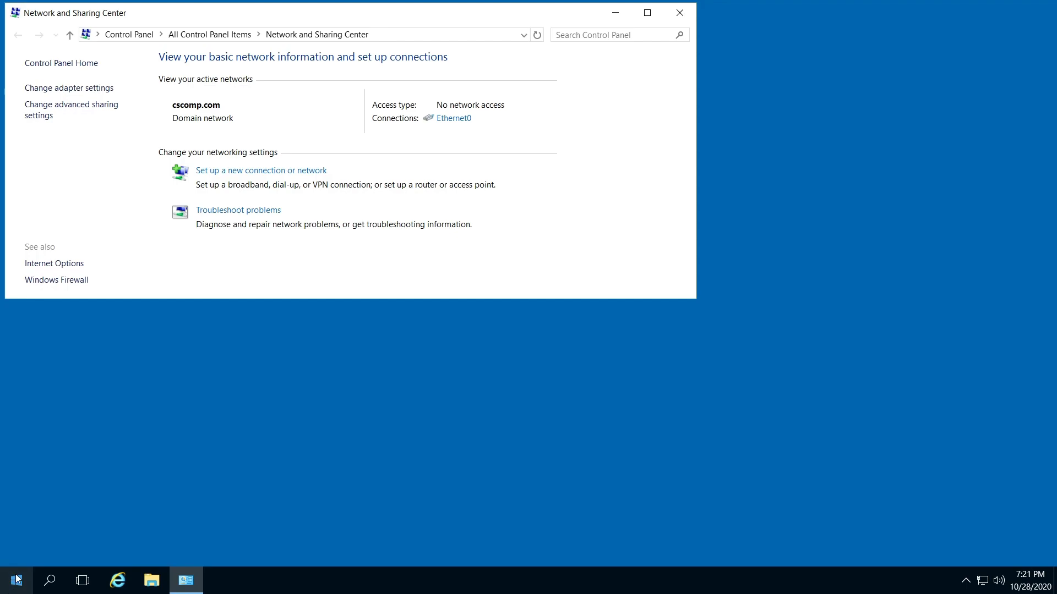
{"action": "right_click", "coordinate": [12, 581]}
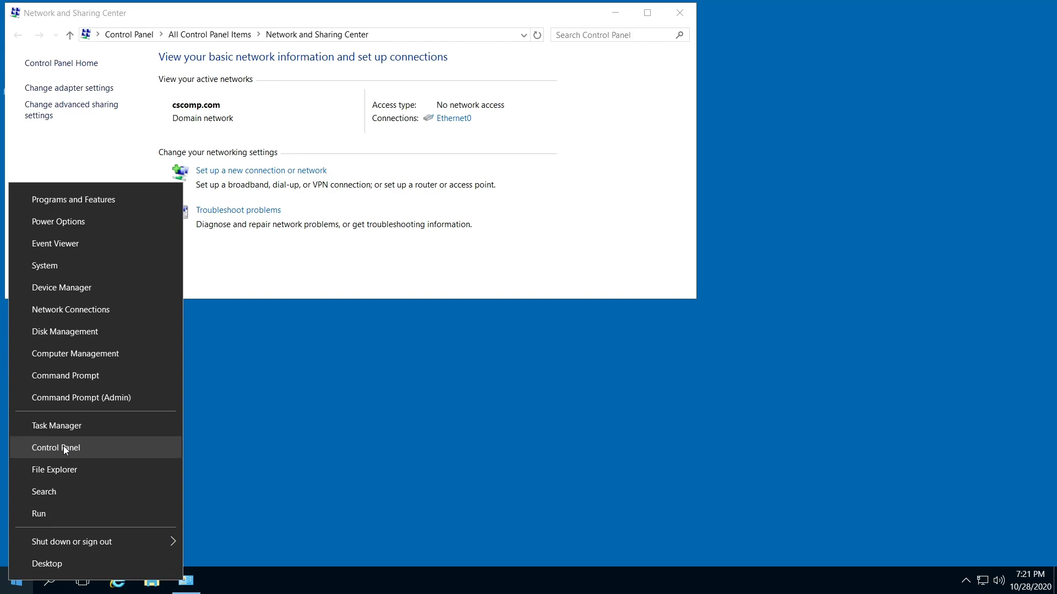
{"action": "mouse_move", "coordinate": [79, 457]}
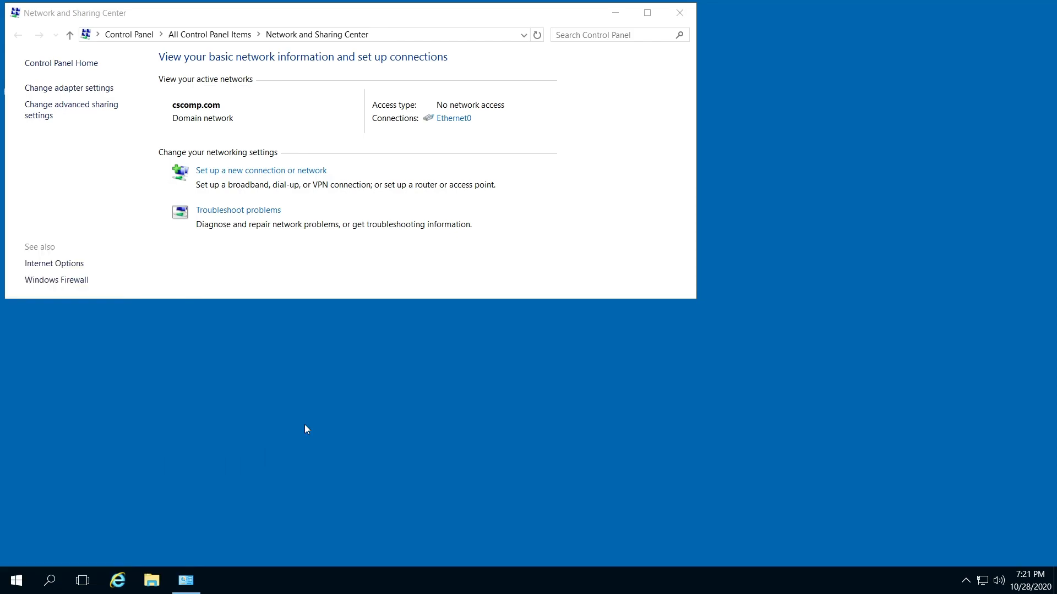
{"action": "mouse_move", "coordinate": [56, 116]}
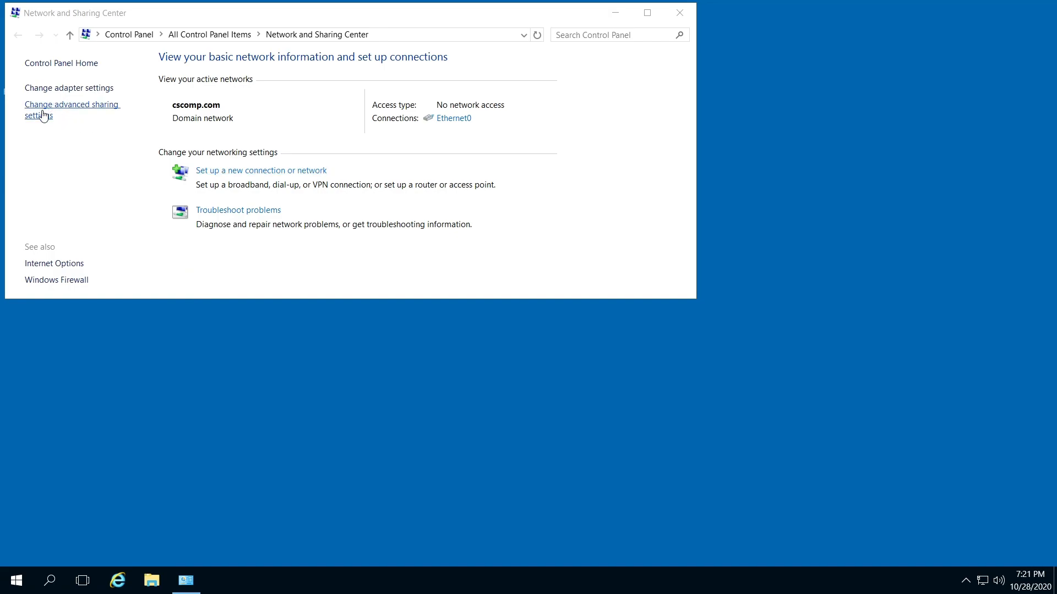
{"action": "mouse_move", "coordinate": [51, 115]}
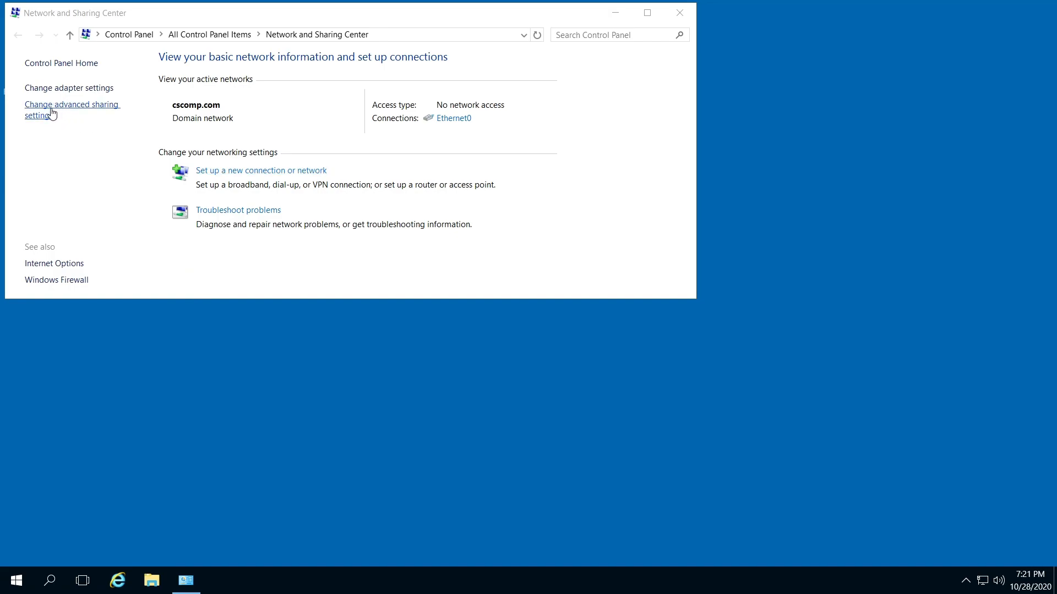
Step: Open Change advanced sharing settings and re-expand the Domain (current profile) section
{"action": "left_click", "coordinate": [71, 109]}
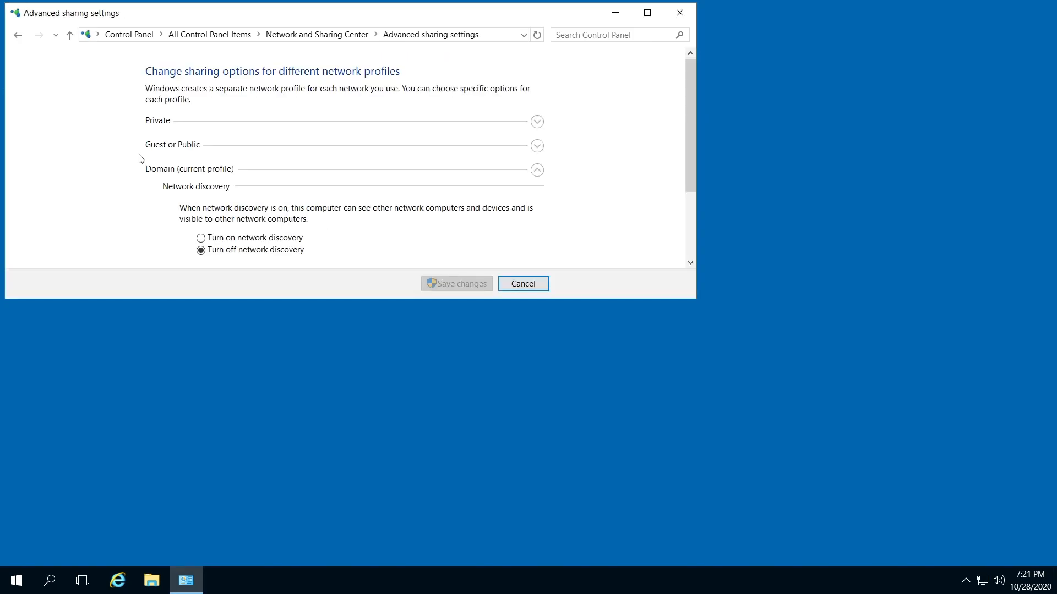
{"action": "scroll", "scroll_direction": "down", "scroll_amount": 3}
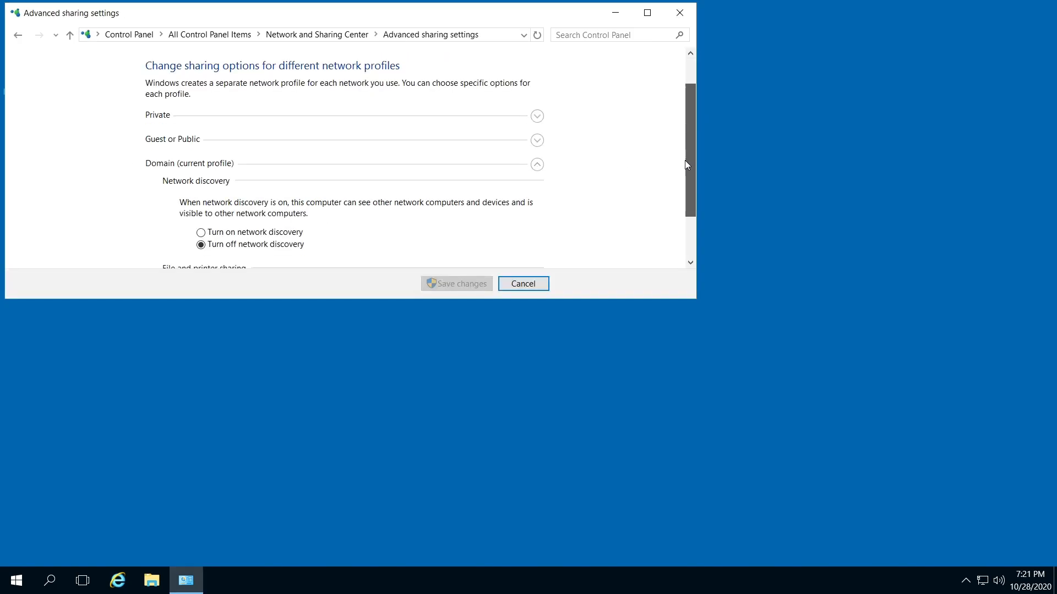
{"action": "scroll", "scroll_direction": "down", "scroll_amount": 3}
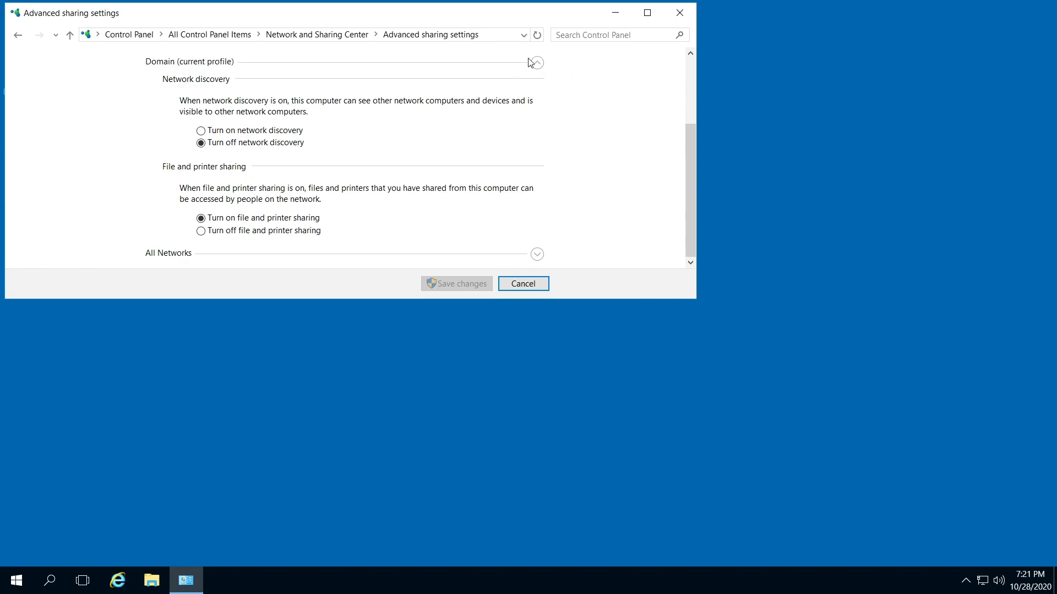
{"action": "left_click", "coordinate": [537, 63]}
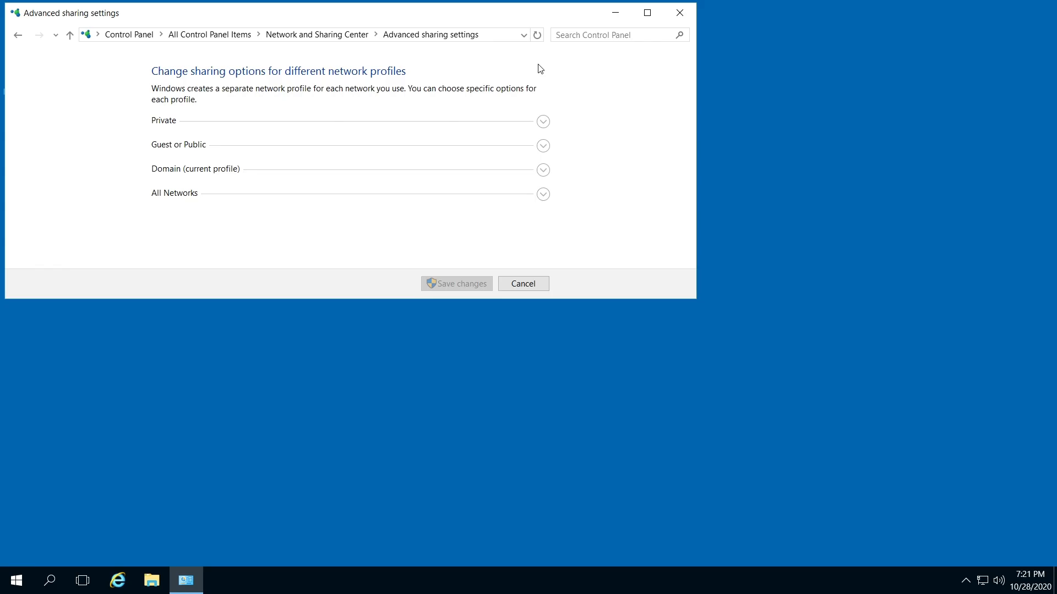
{"action": "mouse_move", "coordinate": [548, 182]}
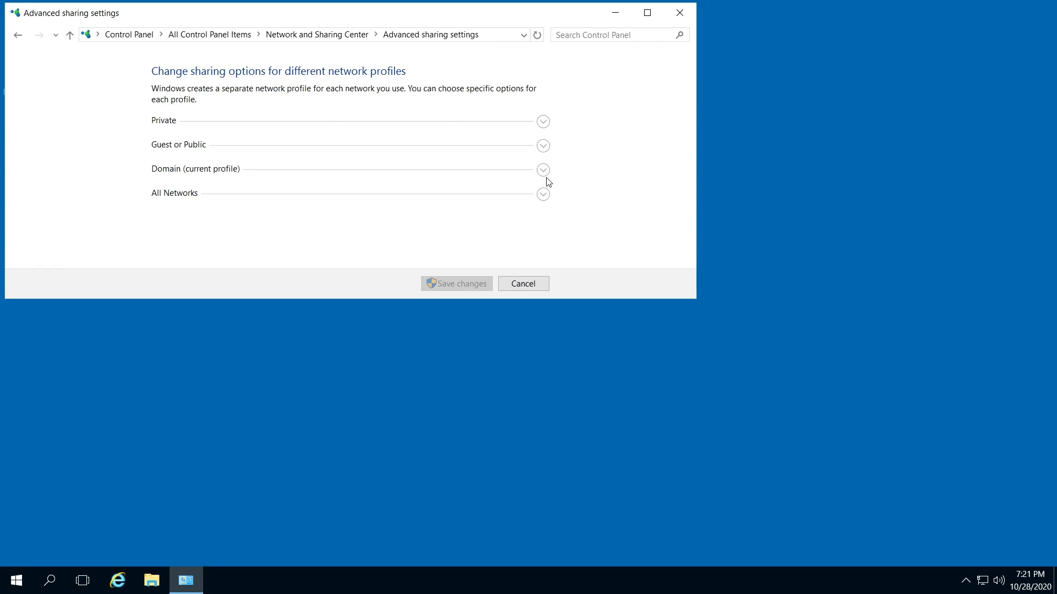
{"action": "left_click", "coordinate": [543, 170]}
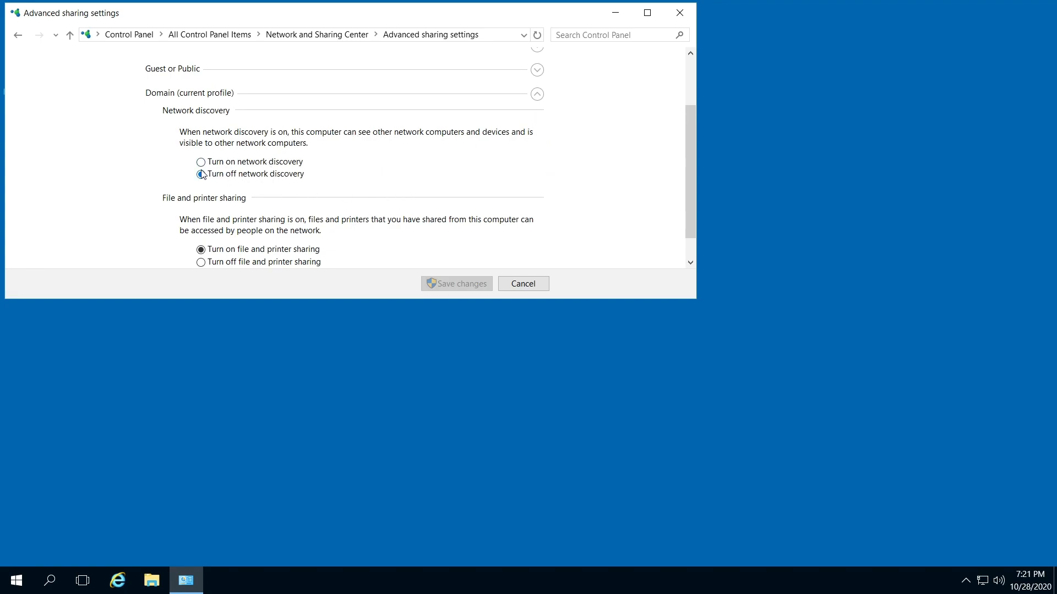
Step: Select Turn on network discovery for the Domain profile, keeping file and printer sharing on
{"action": "left_click", "coordinate": [201, 173]}
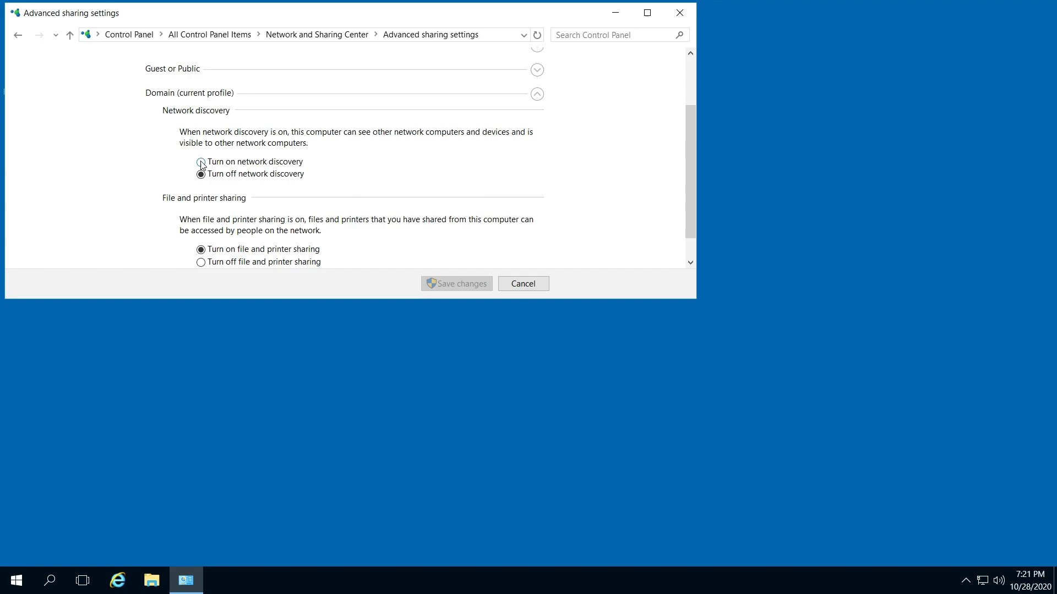
{"action": "left_click", "coordinate": [201, 162]}
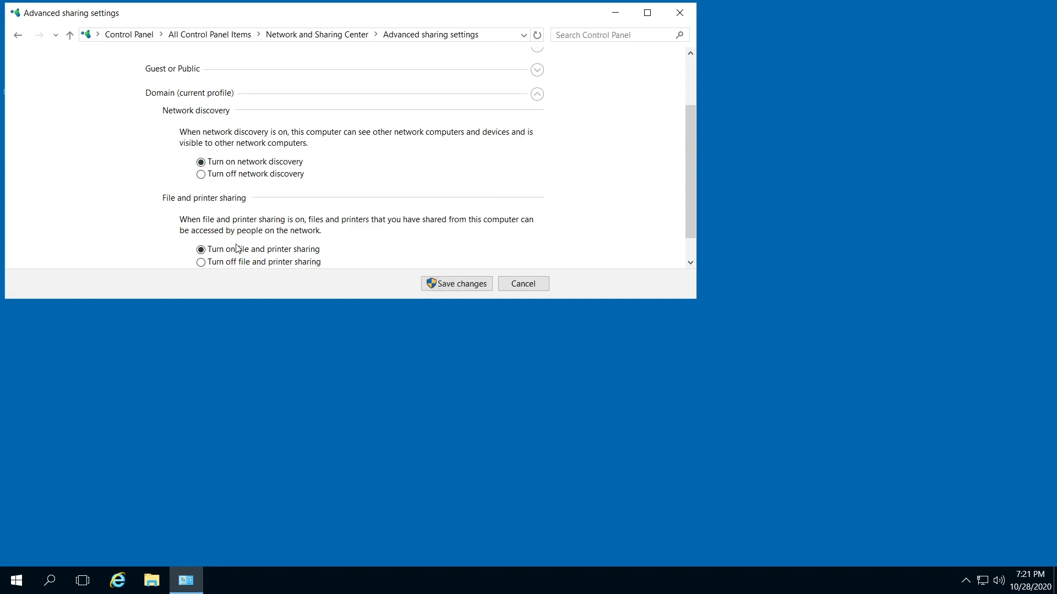
{"action": "left_click", "coordinate": [201, 248]}
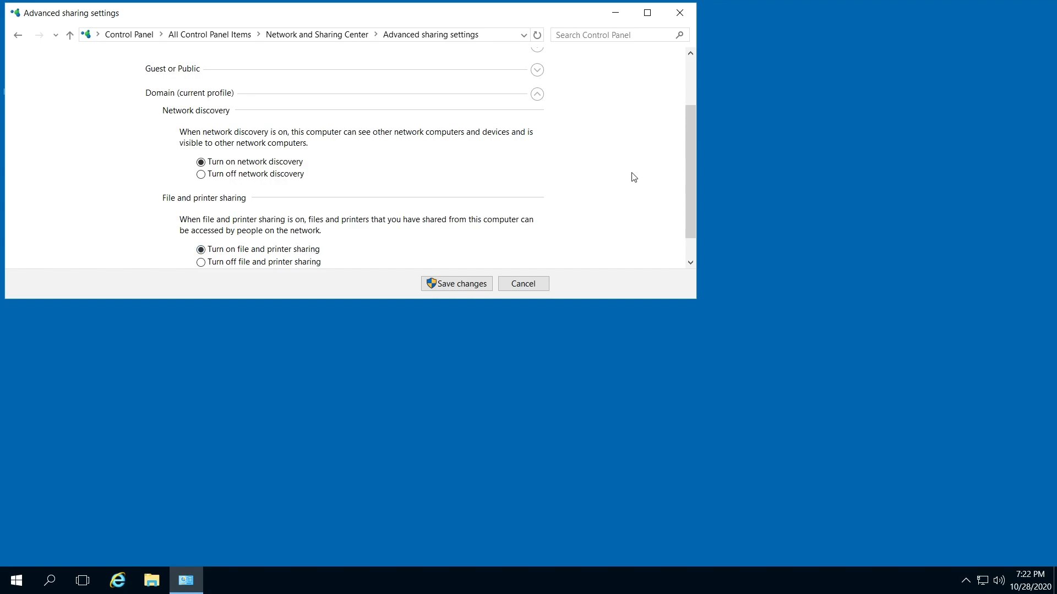
{"action": "scroll", "scroll_direction": "down", "scroll_amount": 3}
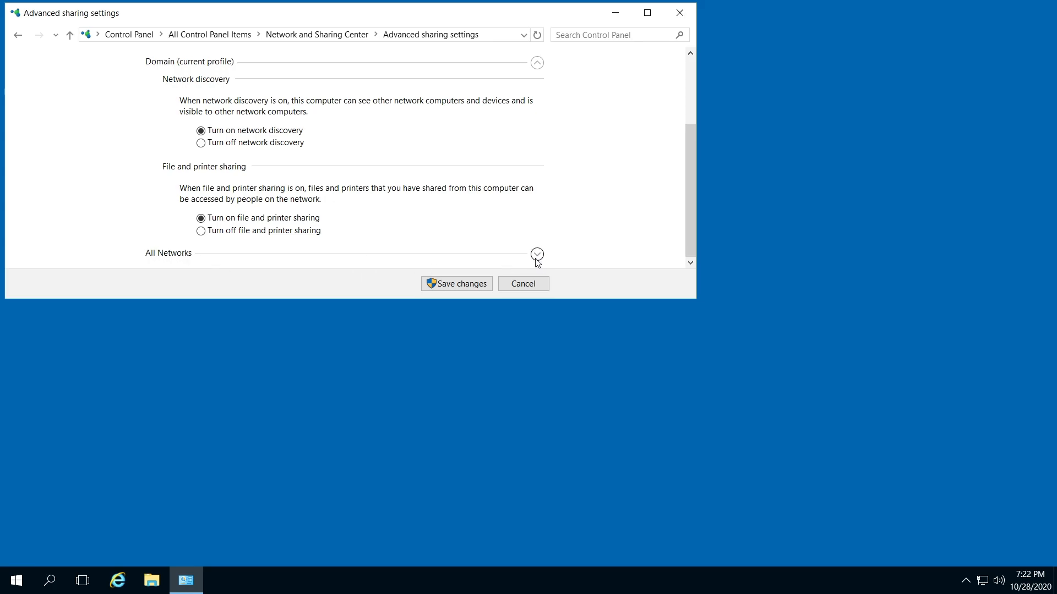
Step: Under All Networks, turn on Public folder sharing with read/write access and save changes
{"action": "left_click", "coordinate": [537, 255]}
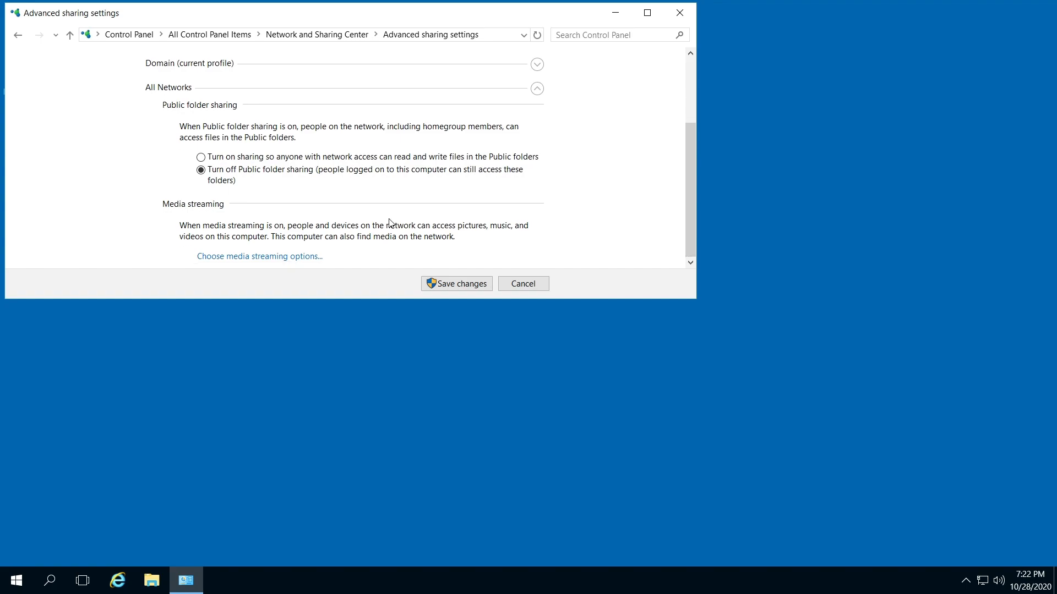
{"action": "mouse_move", "coordinate": [368, 217]}
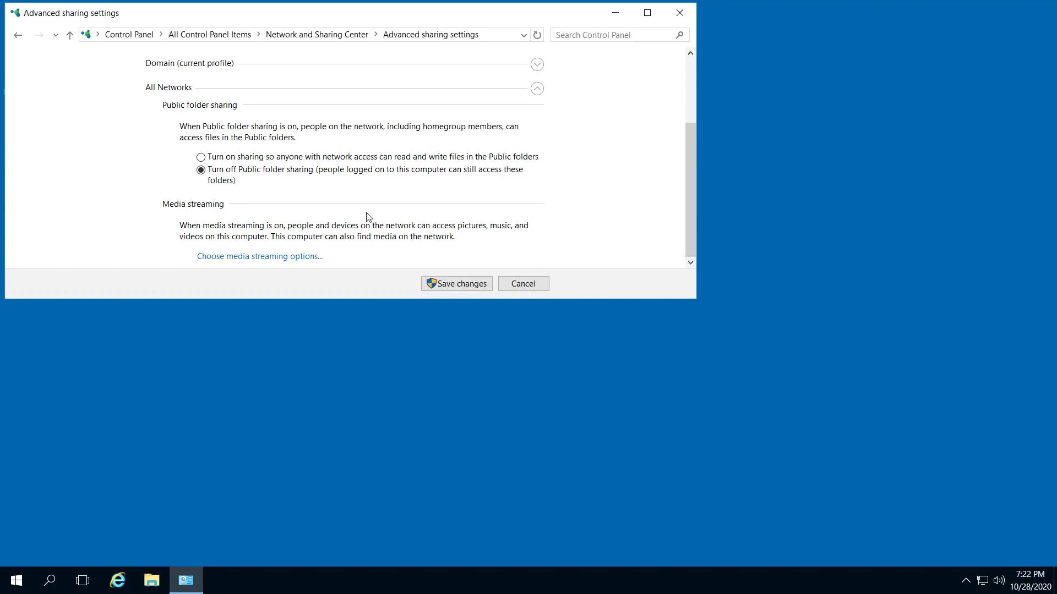
{"action": "mouse_move", "coordinate": [298, 236]}
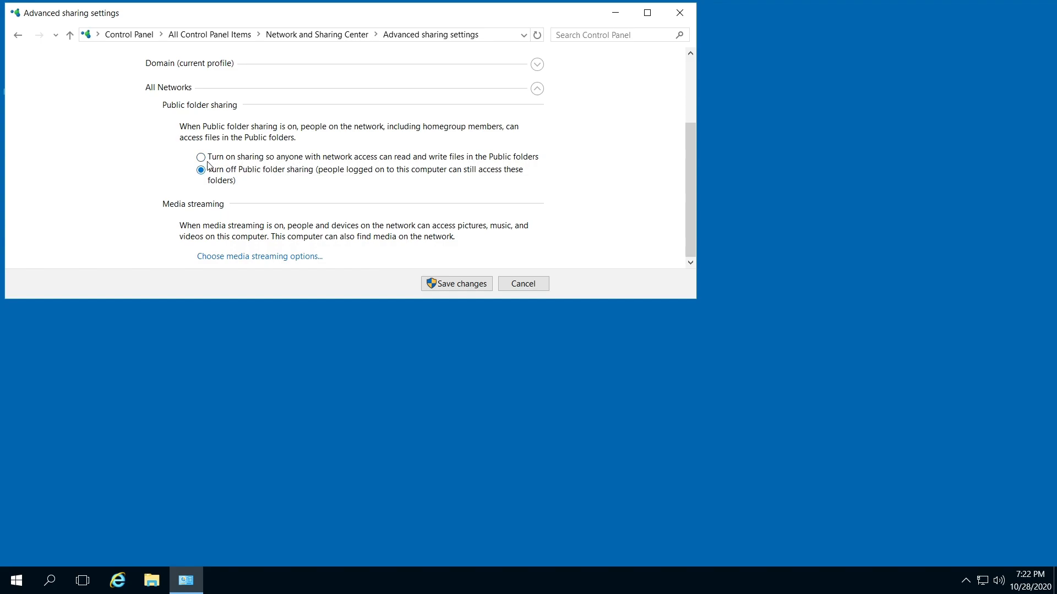
{"action": "left_click", "coordinate": [201, 157]}
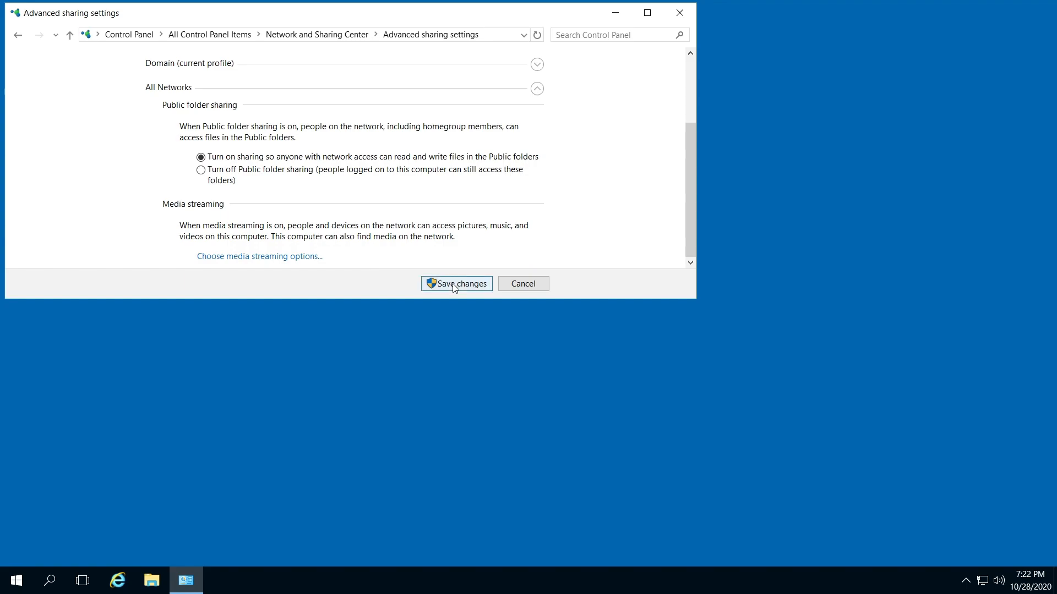
{"action": "left_click", "coordinate": [455, 283]}
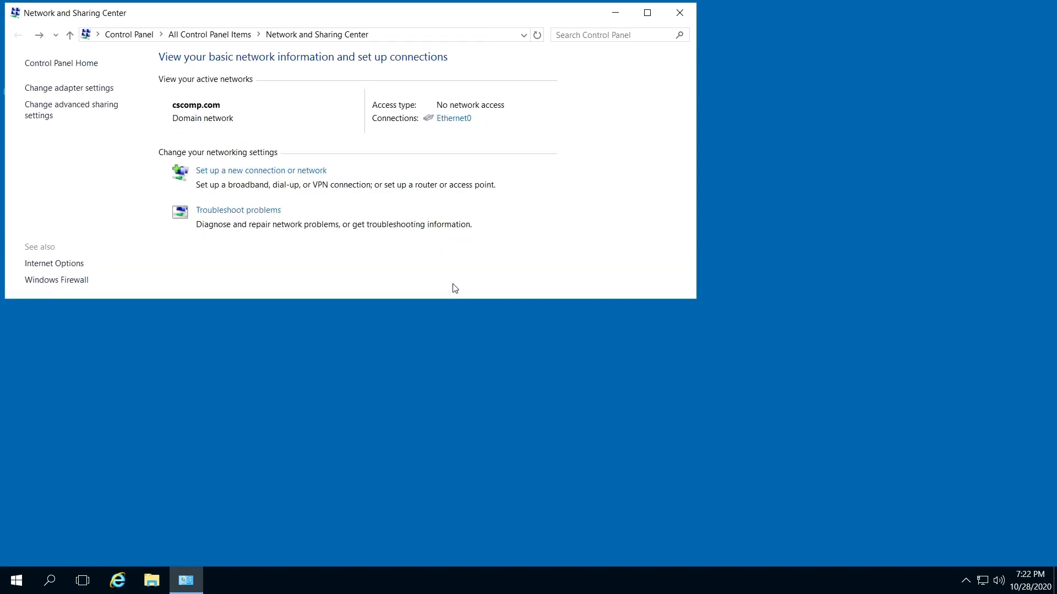